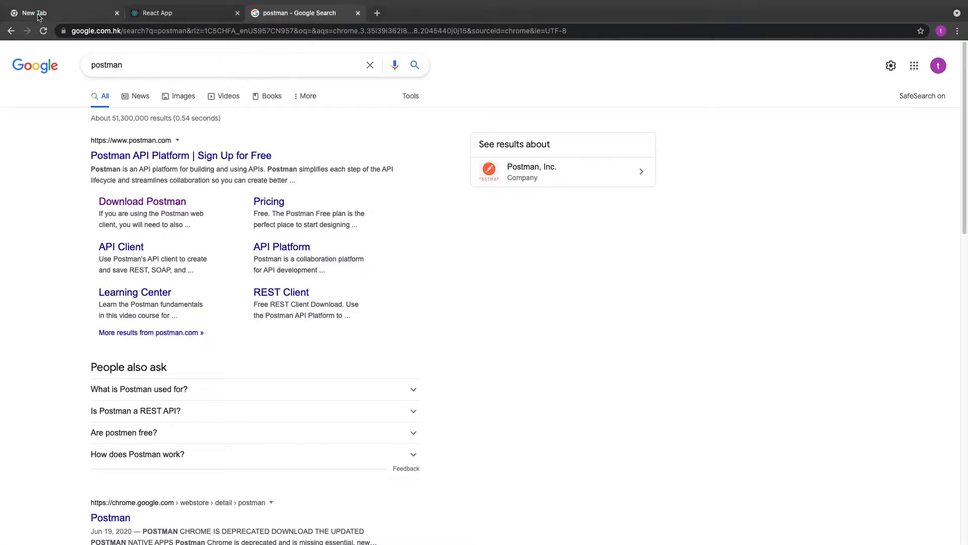
{"action": "mouse_move", "coordinate": [160, 13]}
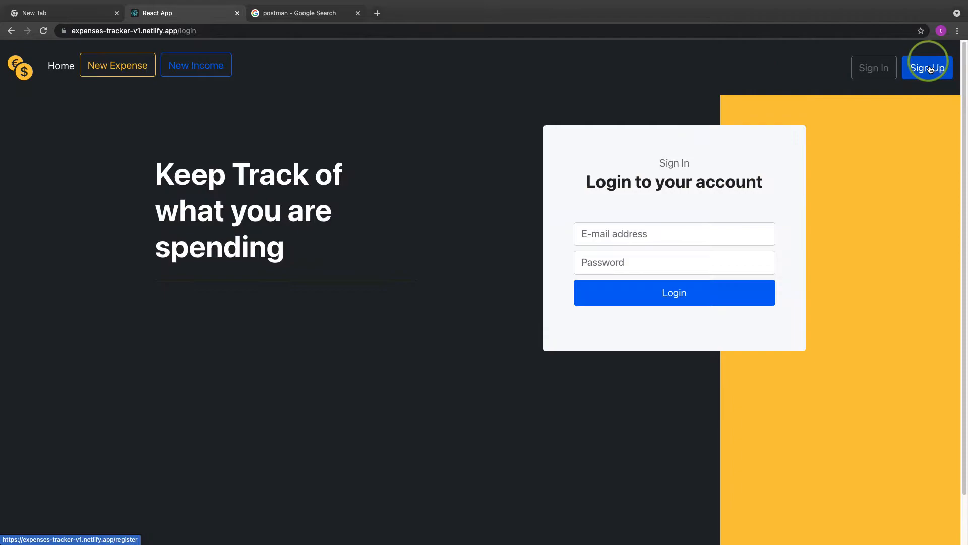
- Fill in the e-mail and password in the React App login form and log in
{"action": "left_click", "coordinate": [61, 65]}
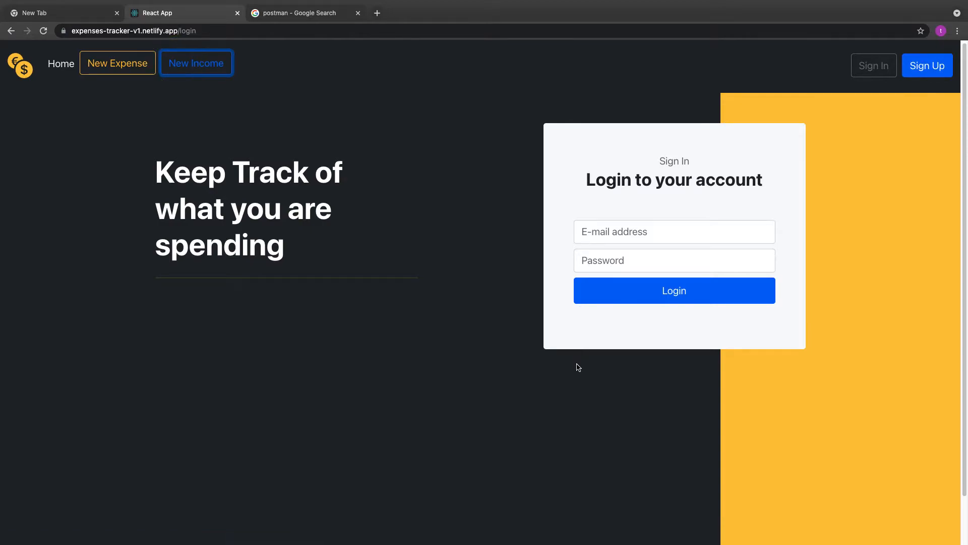
{"action": "mouse_move", "coordinate": [387, 277]}
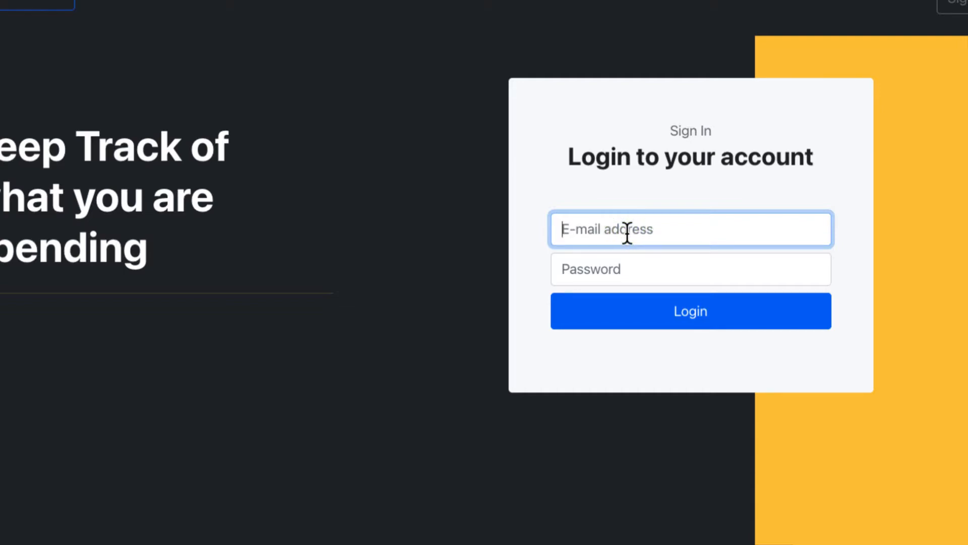
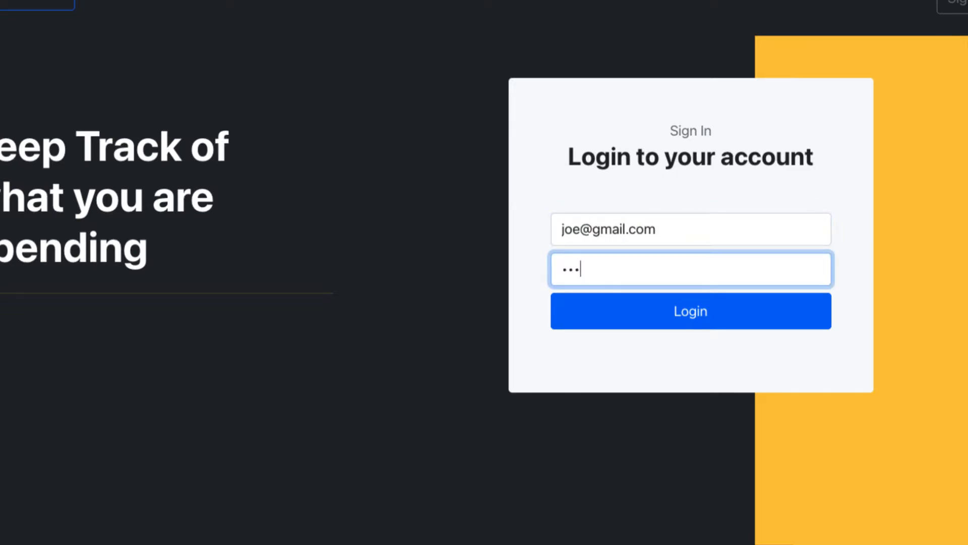
{"action": "left_click", "coordinate": [690, 311]}
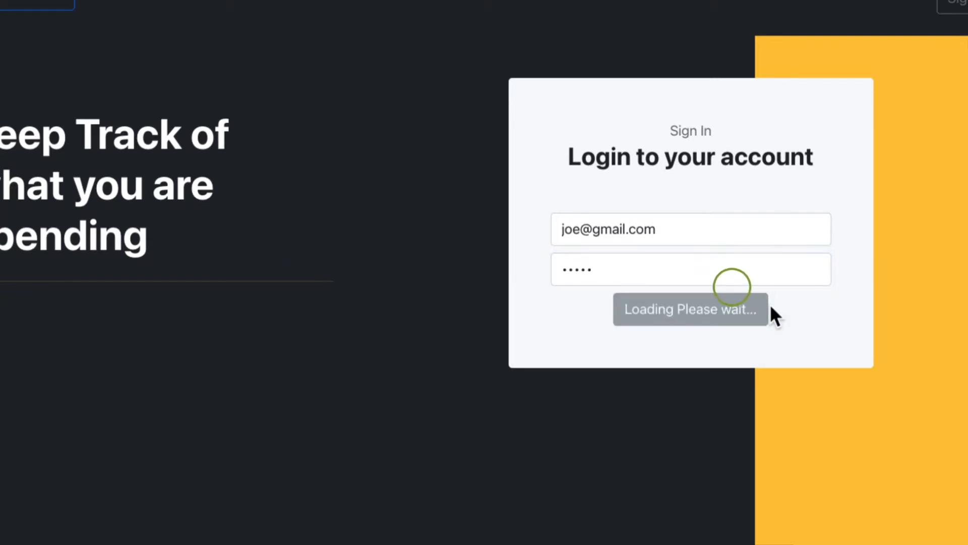
{"action": "left_click", "coordinate": [690, 309]}
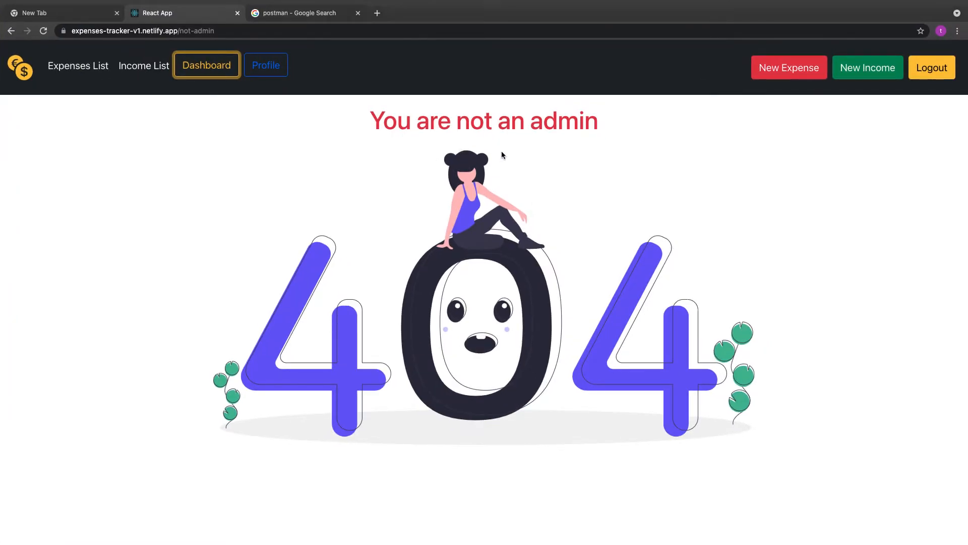
{"action": "mouse_move", "coordinate": [363, 137]}
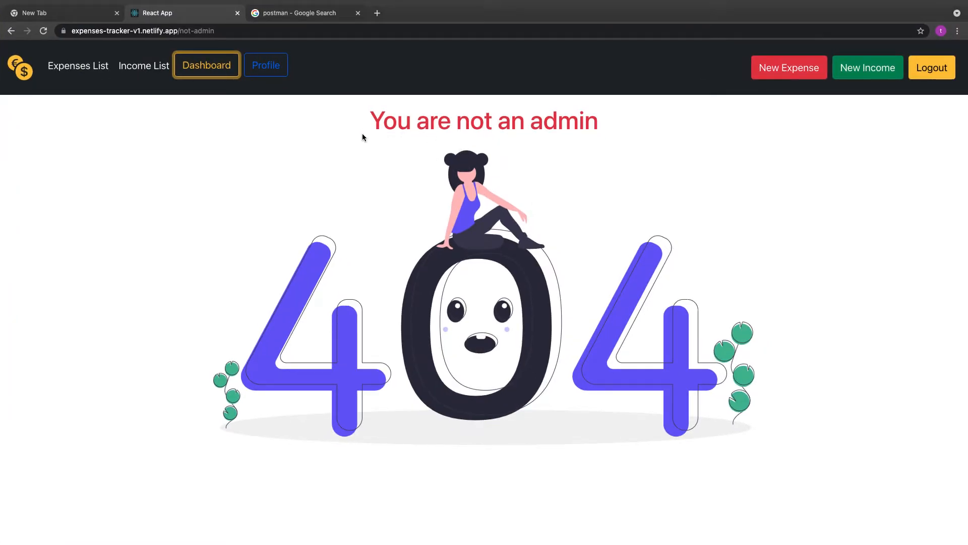
{"action": "mouse_move", "coordinate": [440, 220]}
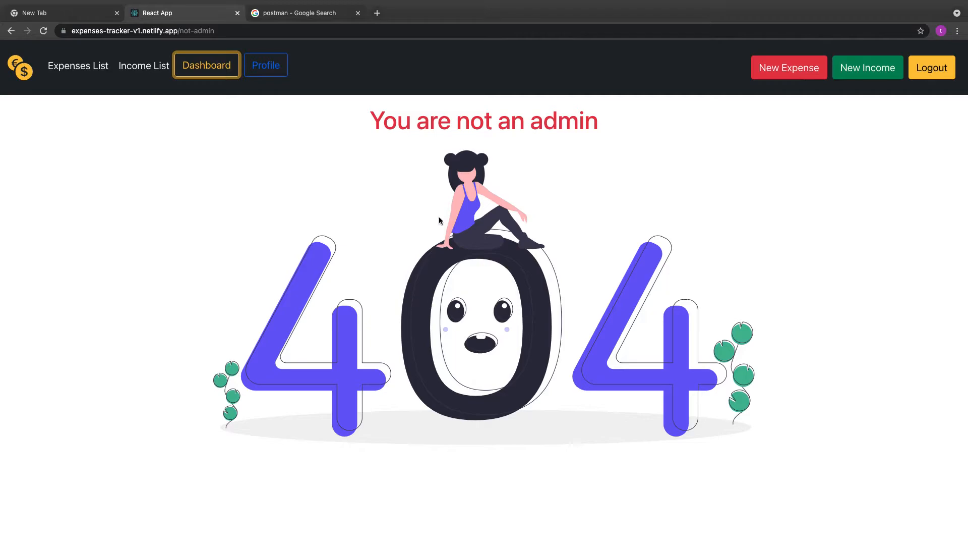
{"action": "mouse_move", "coordinate": [494, 313]}
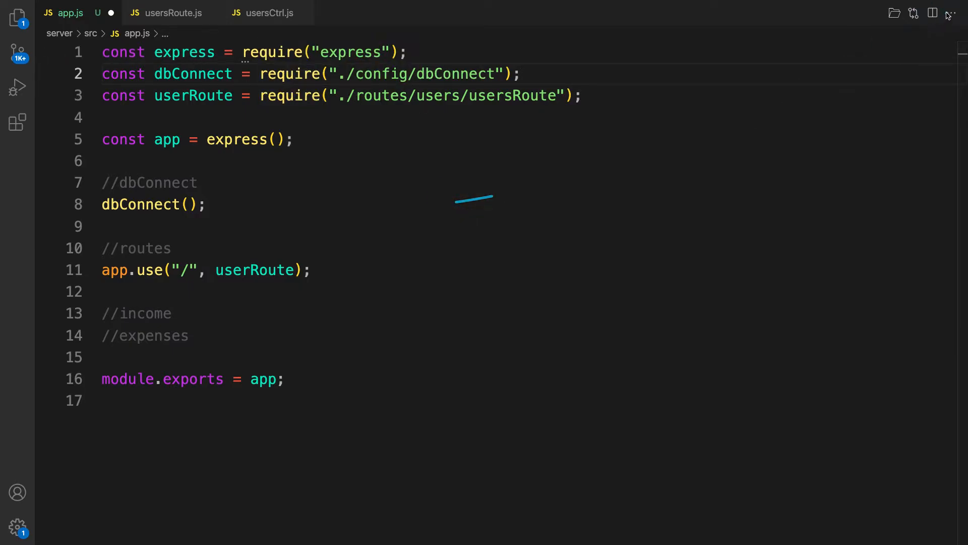
- Close all saved editors via More Actions > Close Saved, leaving only app.js open
{"action": "left_click", "coordinate": [948, 14]}
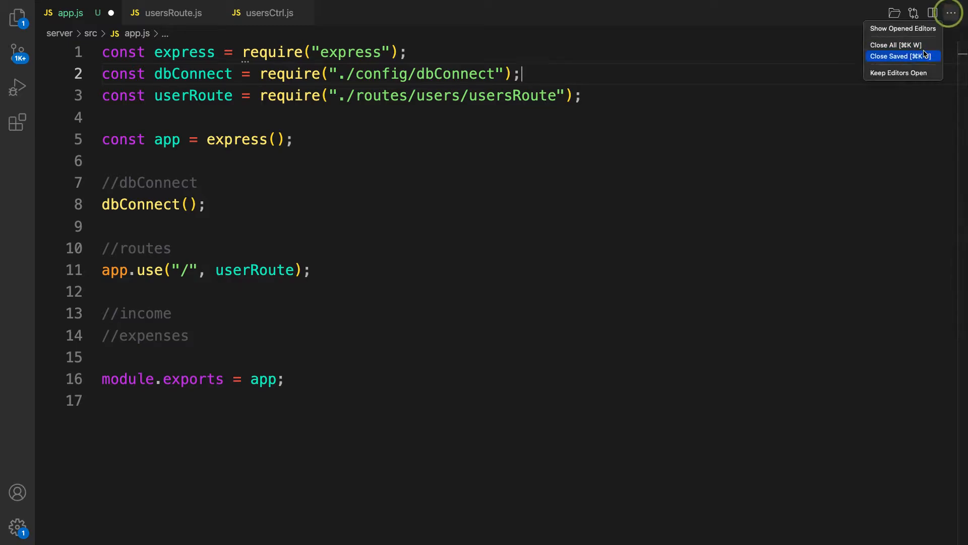
{"action": "left_click", "coordinate": [902, 55]}
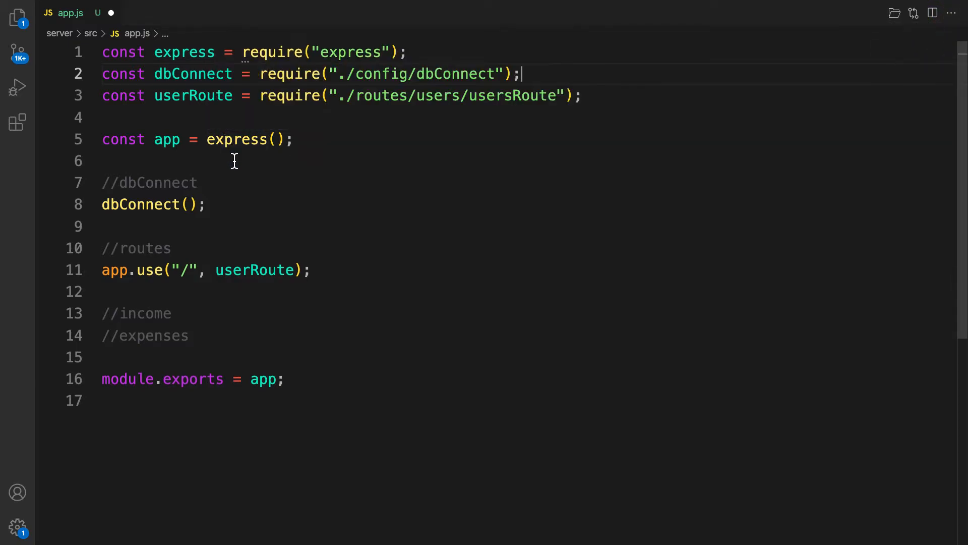
{"action": "type", "text": "ß"}
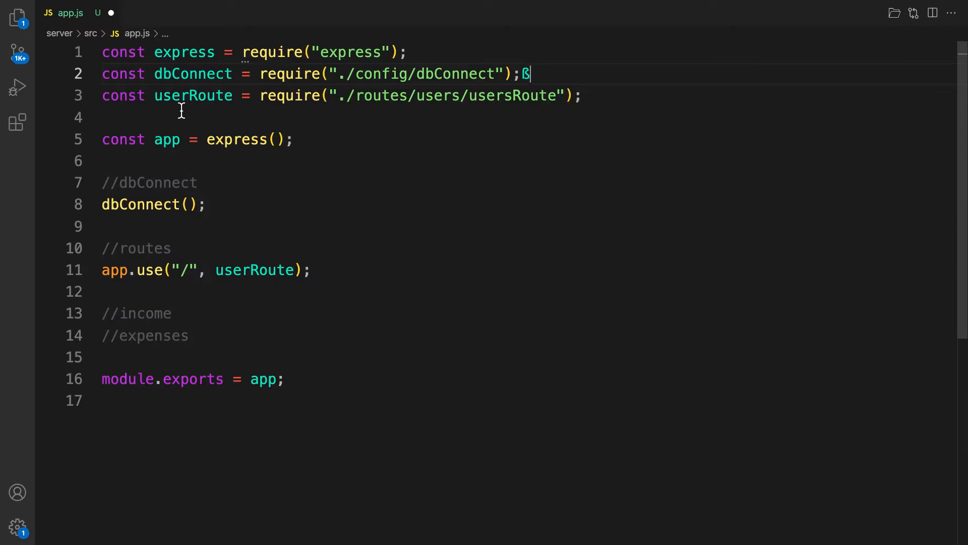
{"action": "left_click", "coordinate": [16, 16]}
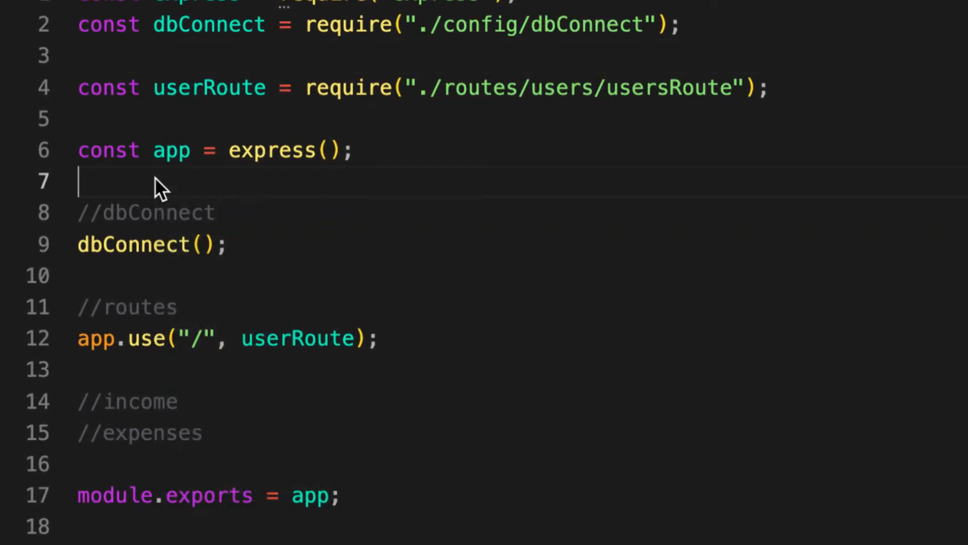
- Declare const logger as an arrow function taking req, res and next
{"action": "key", "text": "Enter"}
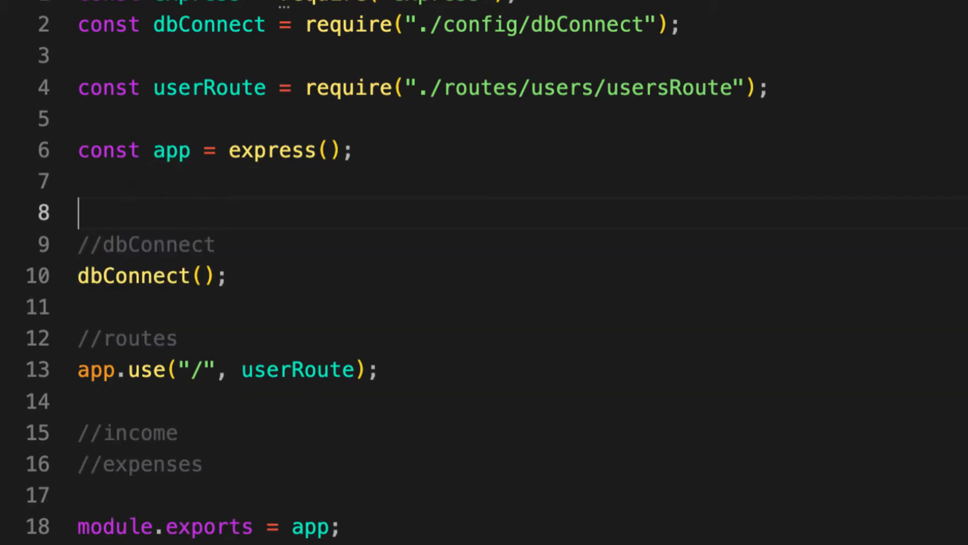
{"action": "type", "text": "const l"}
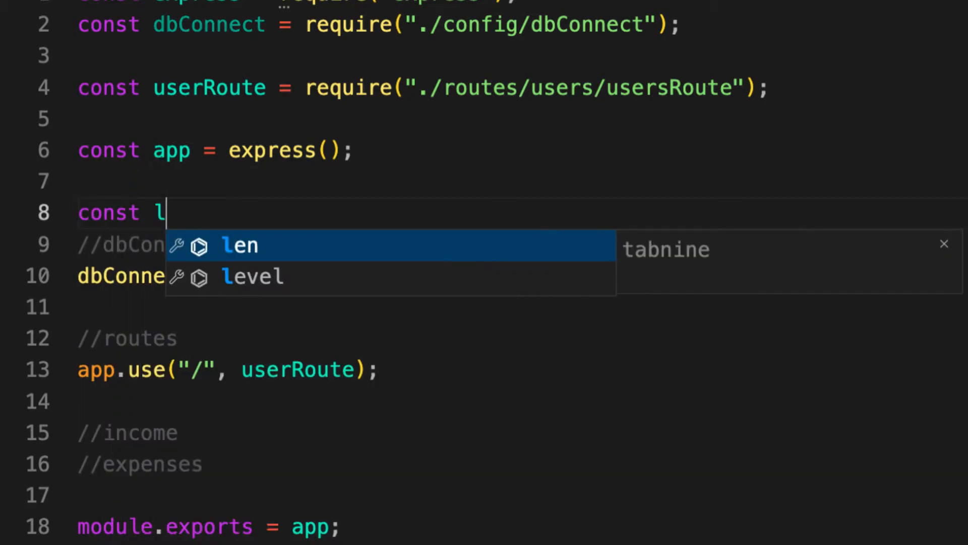
{"action": "type", "text": "ogger = ()="}
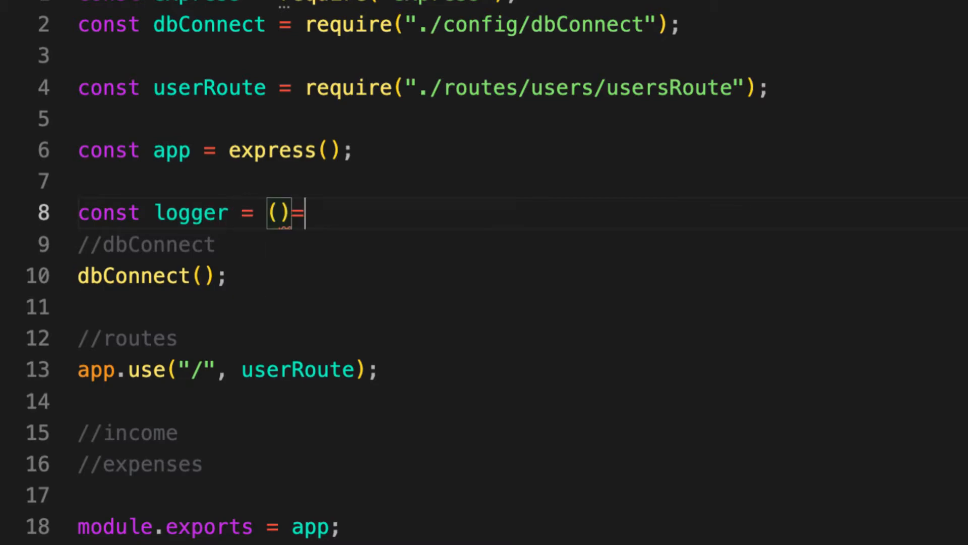
{"action": "type", "text": "{"}
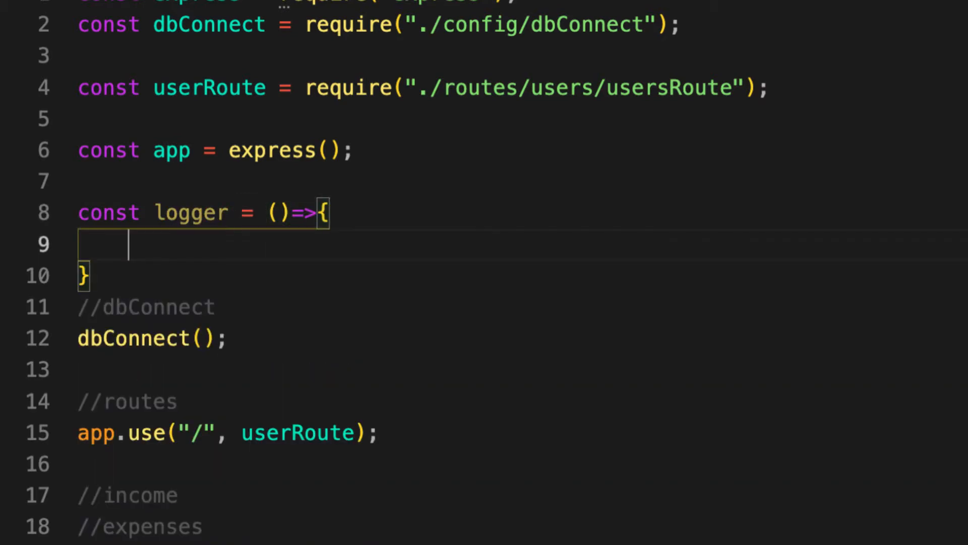
{"action": "mouse_move", "coordinate": [271, 282]}
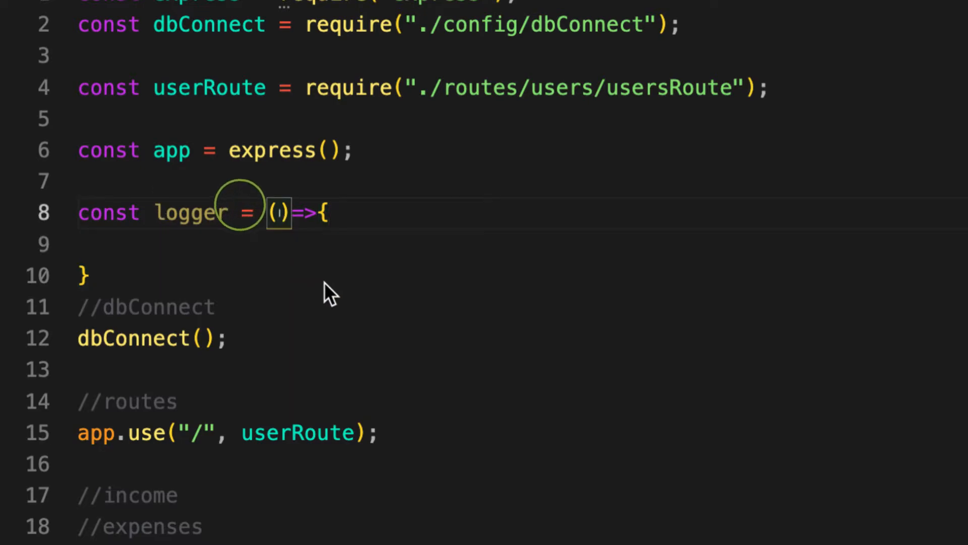
{"action": "type", "text": "req, res"}
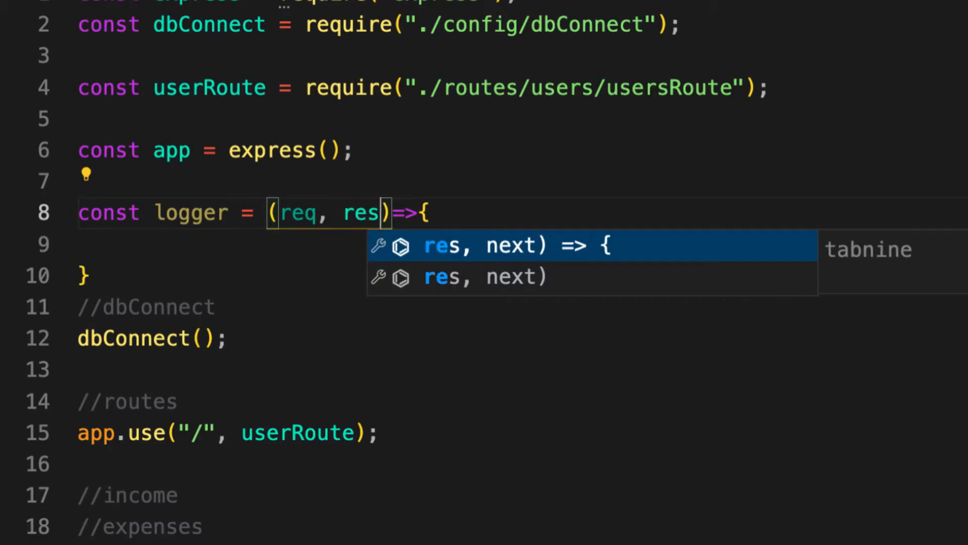
{"action": "type", "text": ", next"}
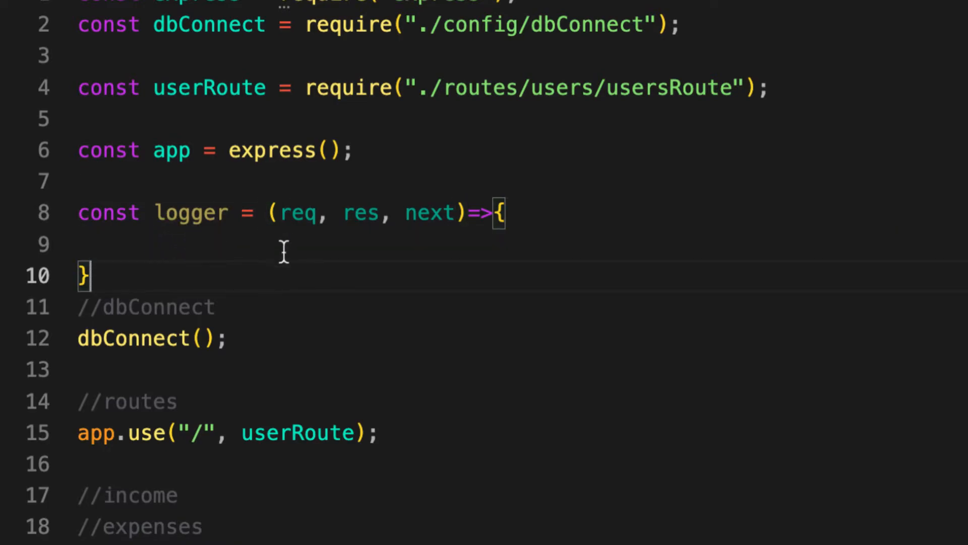
{"action": "mouse_move", "coordinate": [345, 337]}
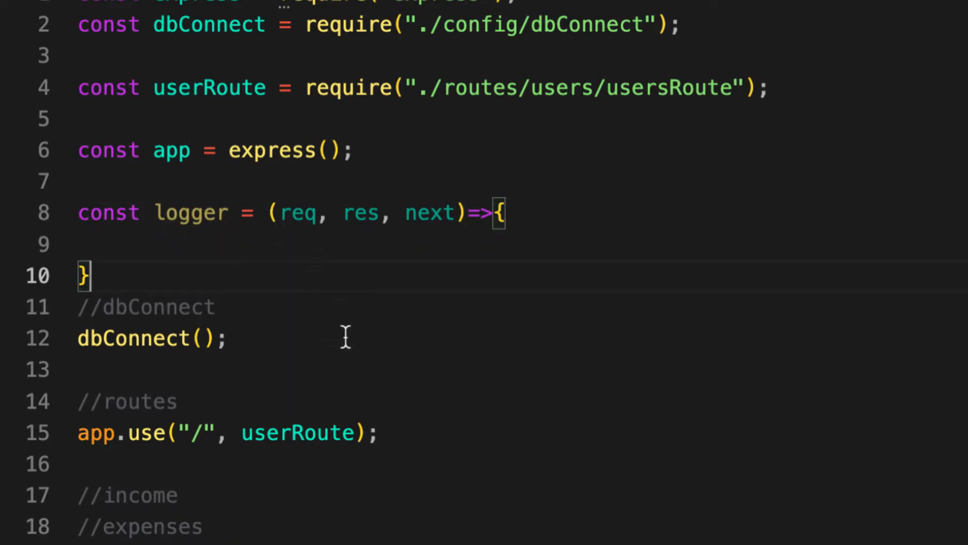
{"action": "mouse_move", "coordinate": [385, 228]}
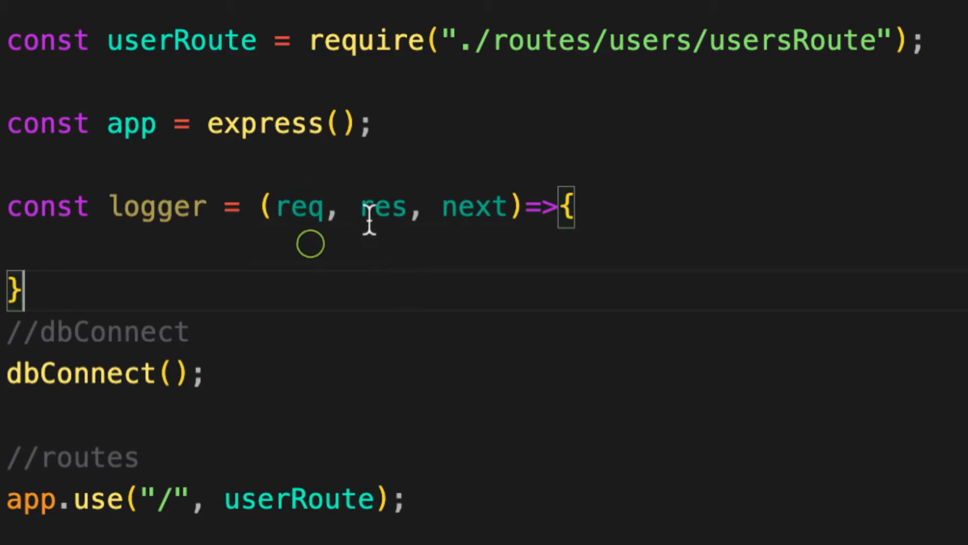
{"action": "double_click", "coordinate": [382, 206]}
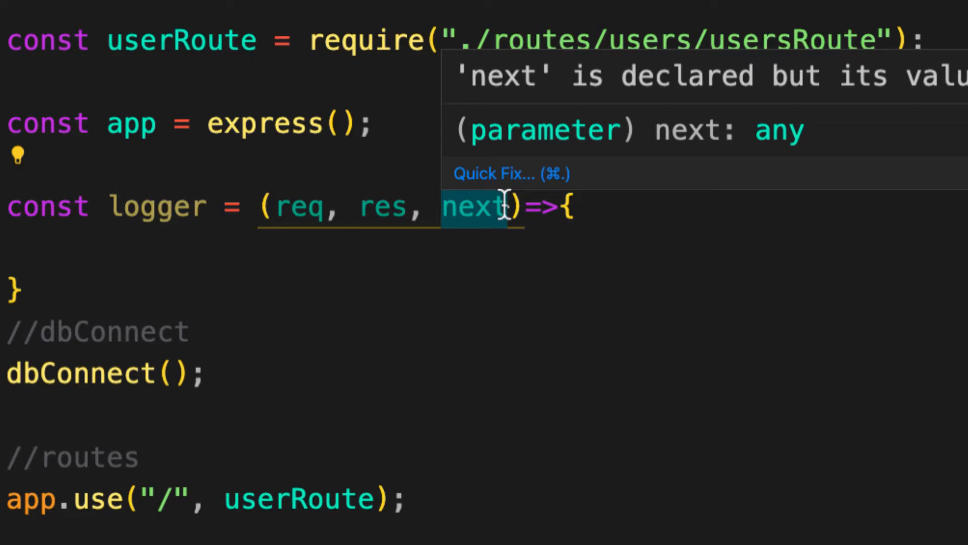
{"action": "mouse_move", "coordinate": [389, 305]}
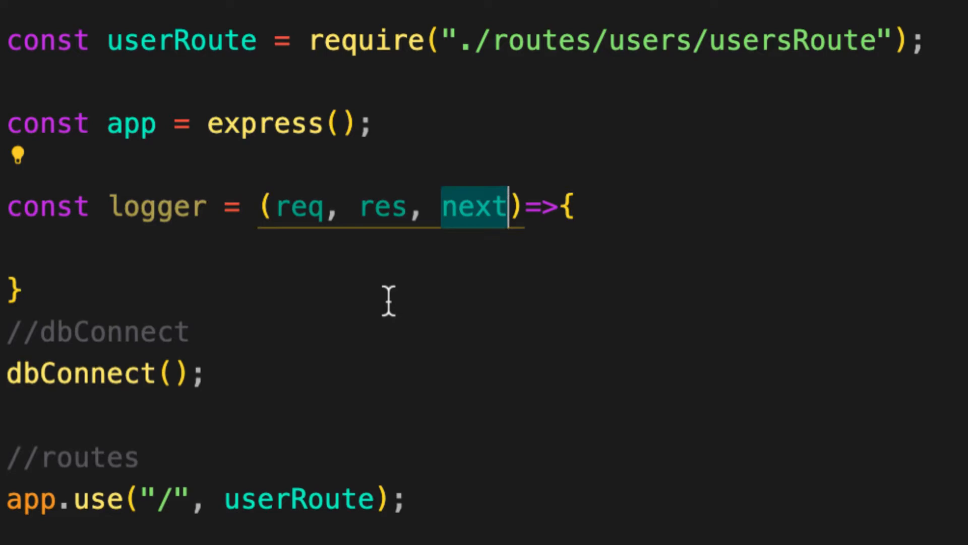
- Add console.log("Am a logger") inside the logger body and save to format
{"action": "scroll", "scroll_direction": "down", "scroll_amount": 3}
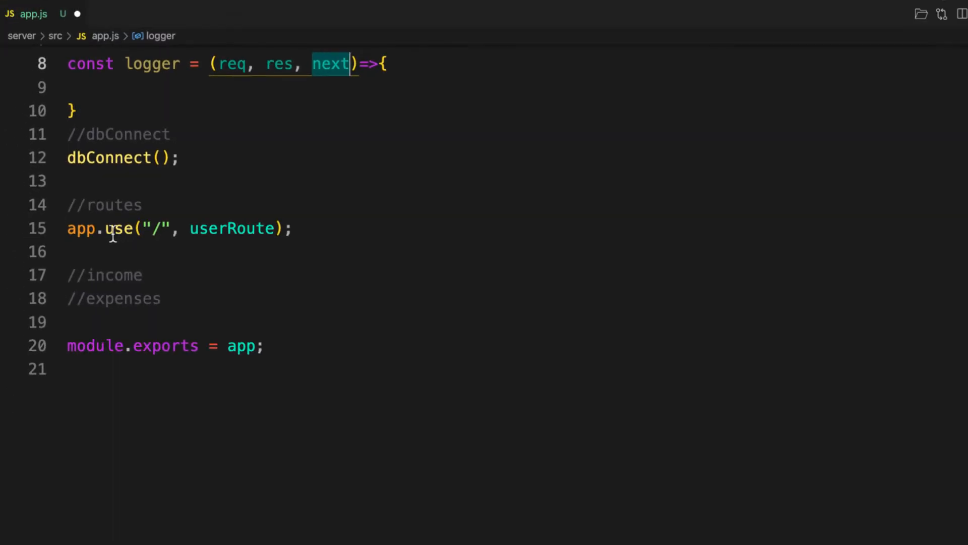
{"action": "double_click", "coordinate": [232, 228]}
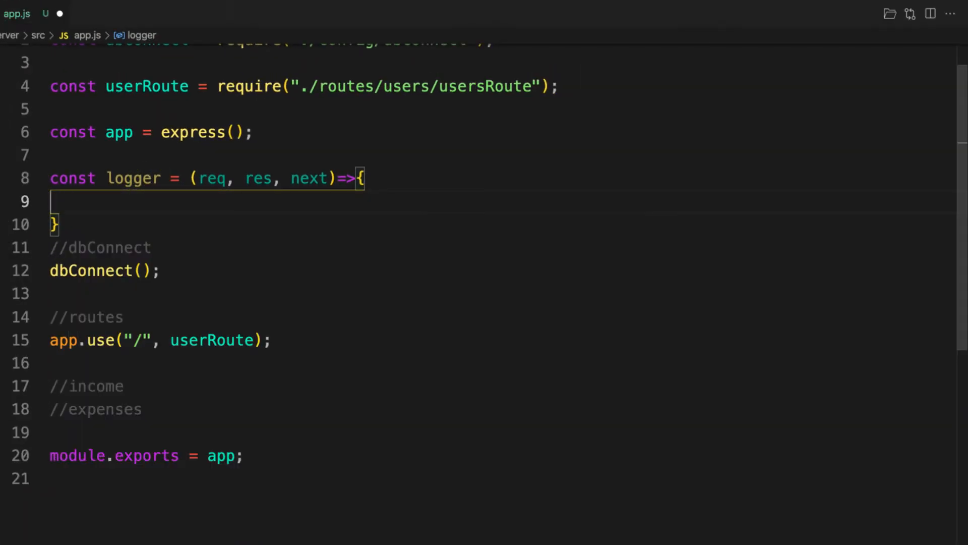
{"action": "type", "text": "console.log('A"}
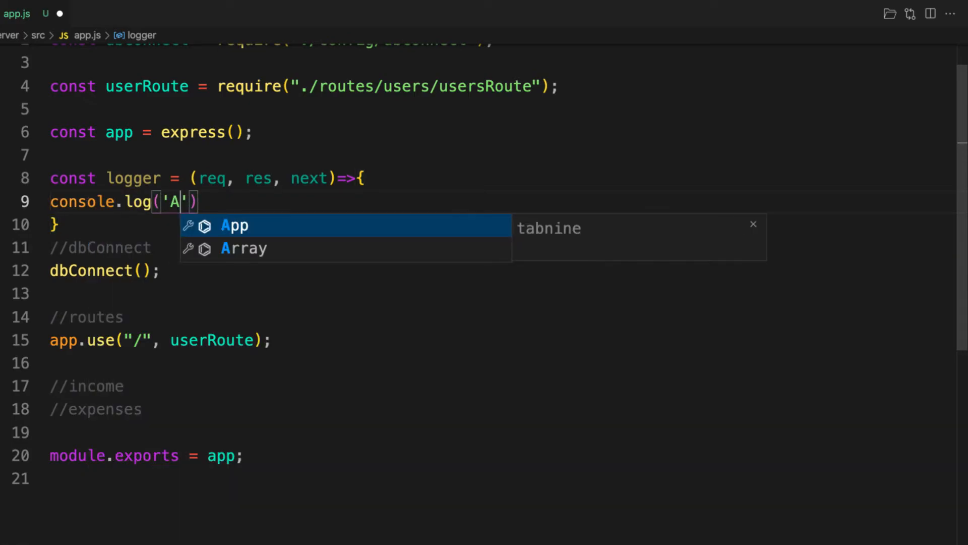
{"action": "type", "text": "m"}
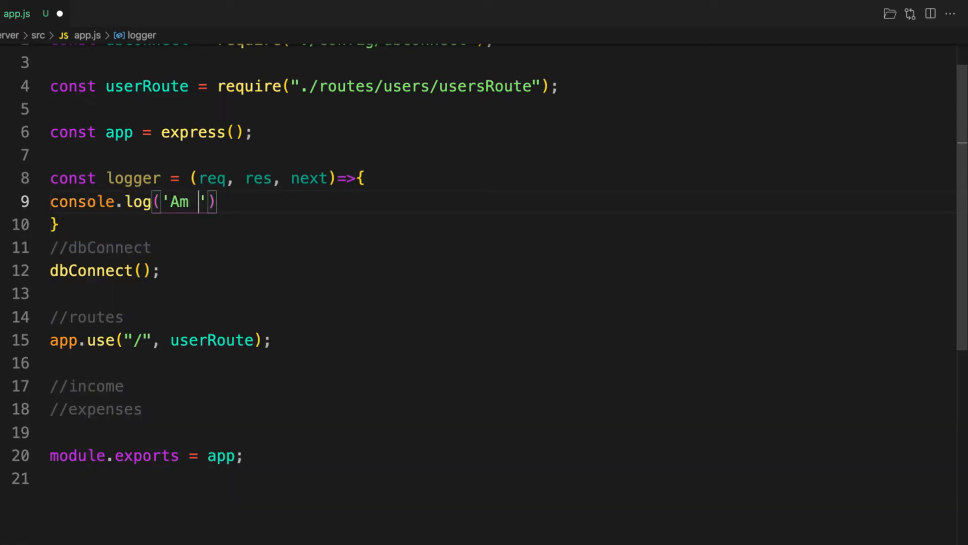
{"action": "type", "text": "a LOGGER"}
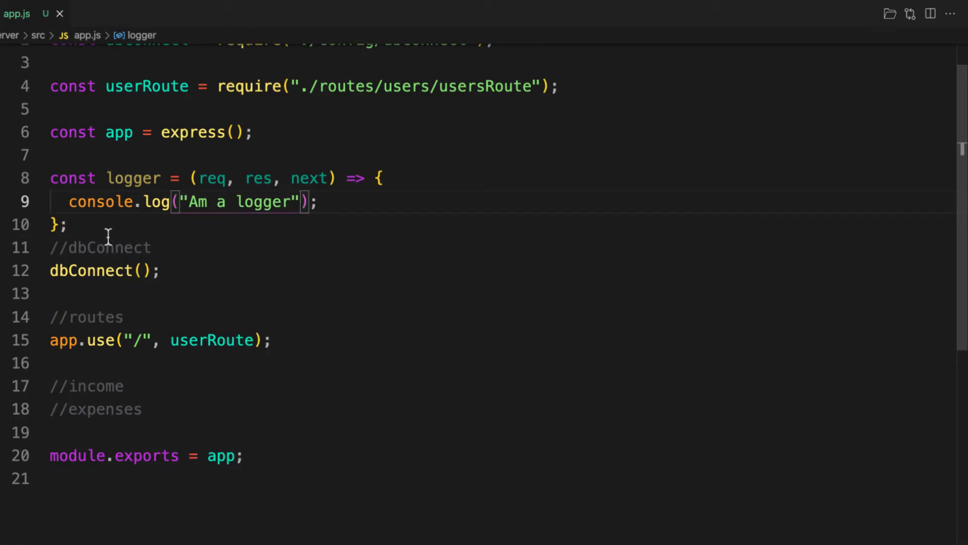
{"action": "left_click_drag", "start_coordinate": [50, 177], "coordinate": [68, 224]}
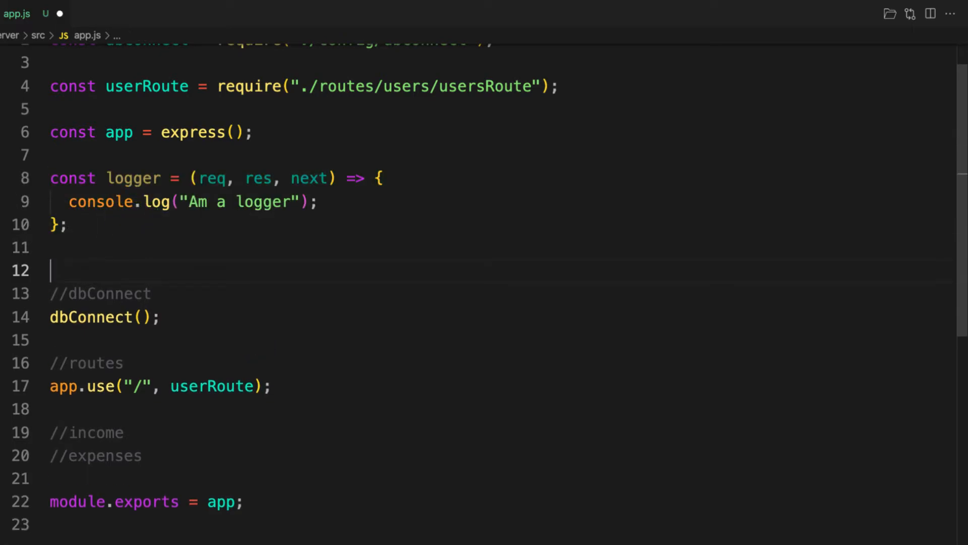
- Register the middleware with app.use(logger); right after its definition
{"action": "type", "text": "app."}
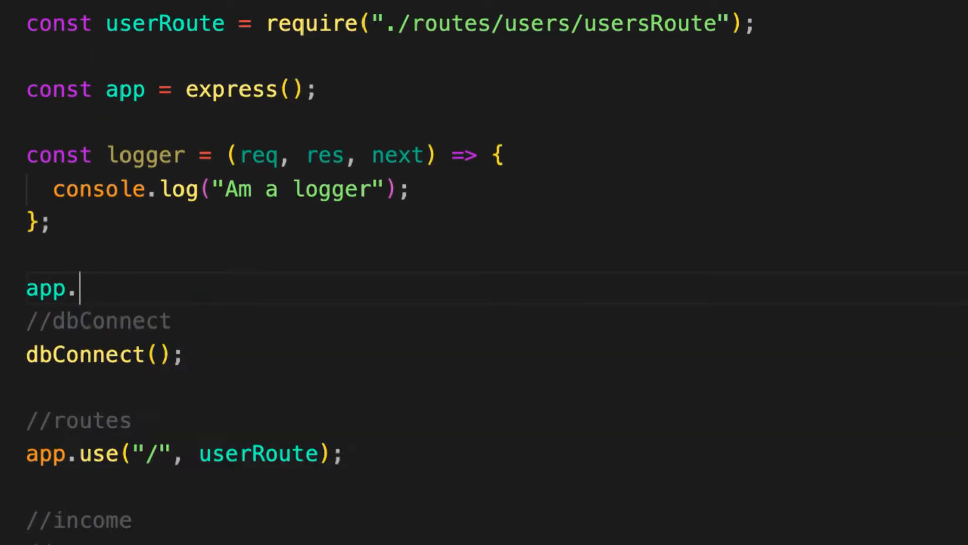
{"action": "type", "text": "use(logger);"}
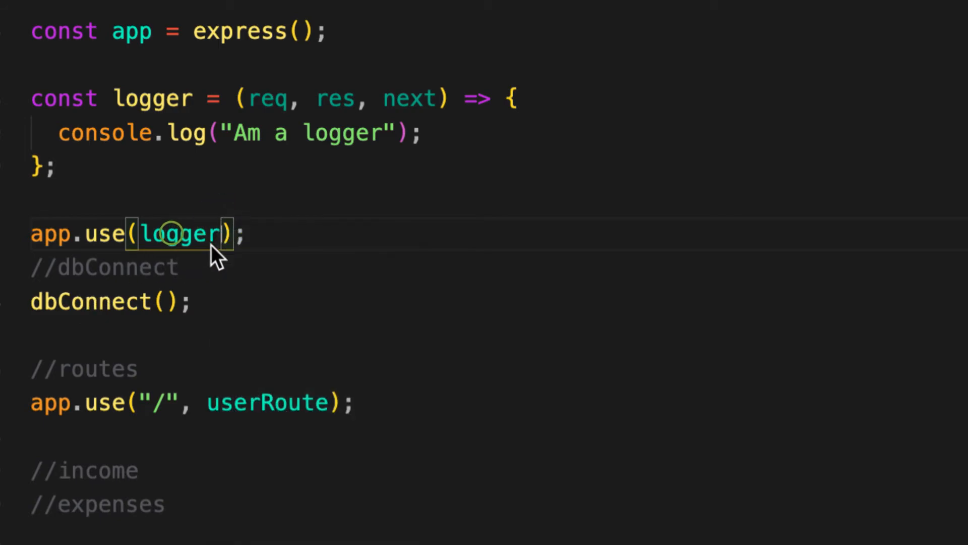
{"action": "type", "text": "("}
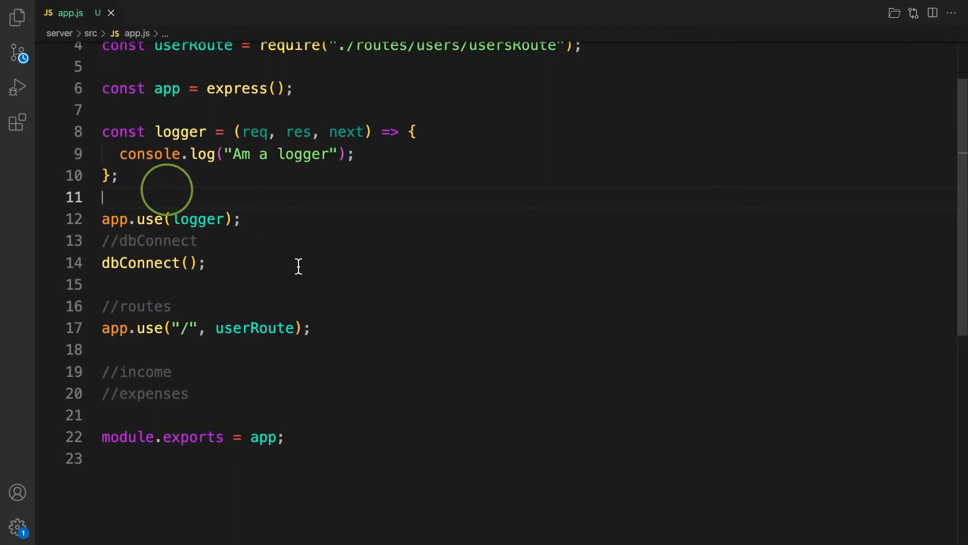
{"action": "mouse_move", "coordinate": [267, 199]}
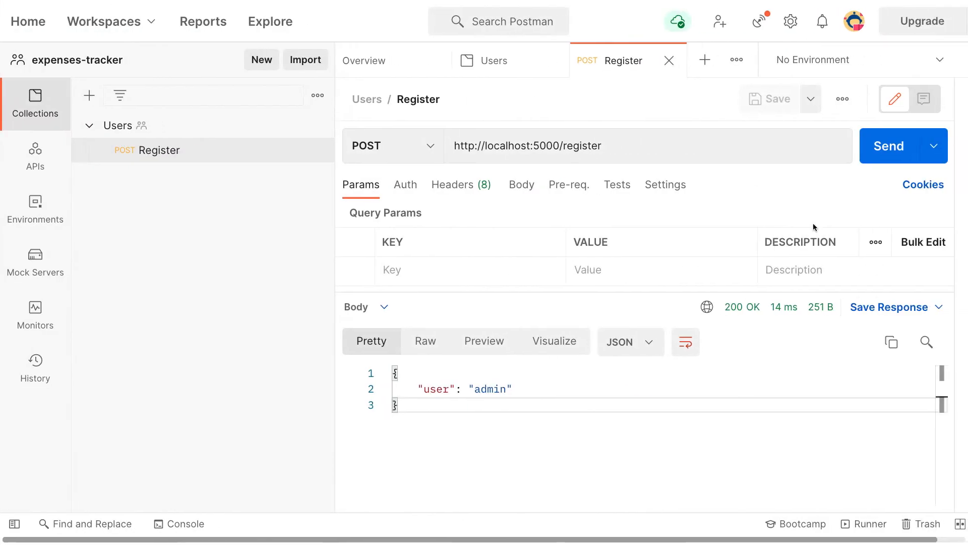
- Send the POST localhost:5000/register request and get 200 OK with user admin
{"action": "left_click", "coordinate": [888, 146]}
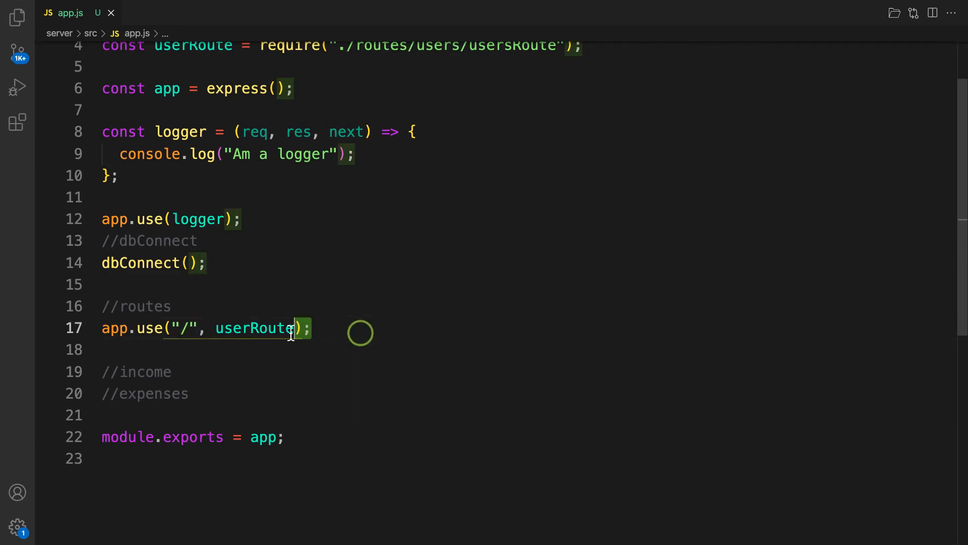
- Add a next() call after the console.log in logger, accepting the autocomplete
{"action": "triple_click", "coordinate": [203, 328]}
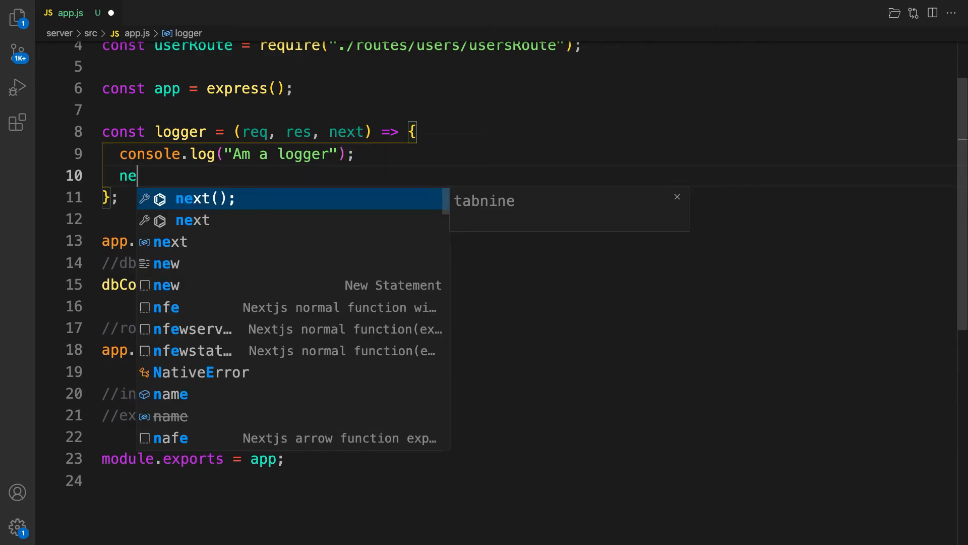
{"action": "key", "text": "Tab"}
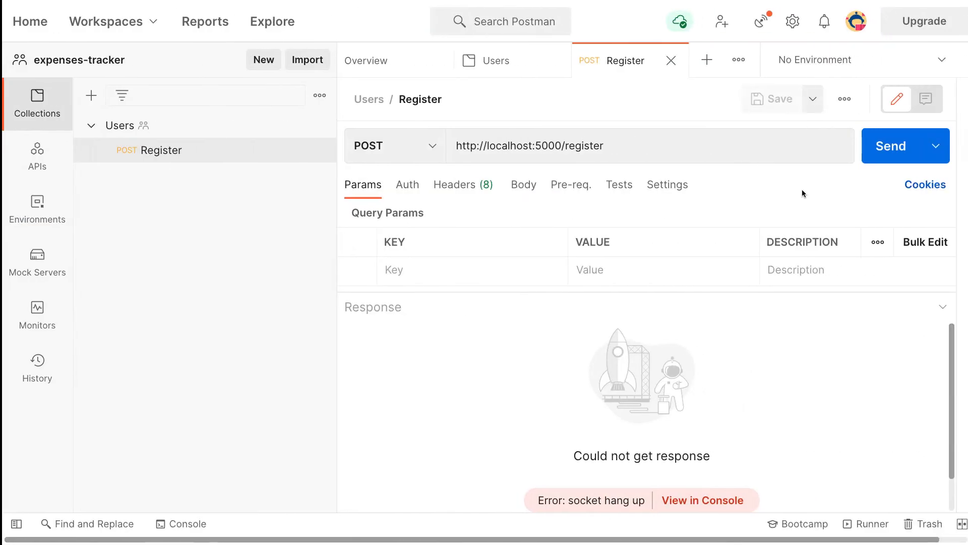
- Resend the register request for 200 OK, then go to Postman Settings
{"action": "left_click", "coordinate": [890, 146]}
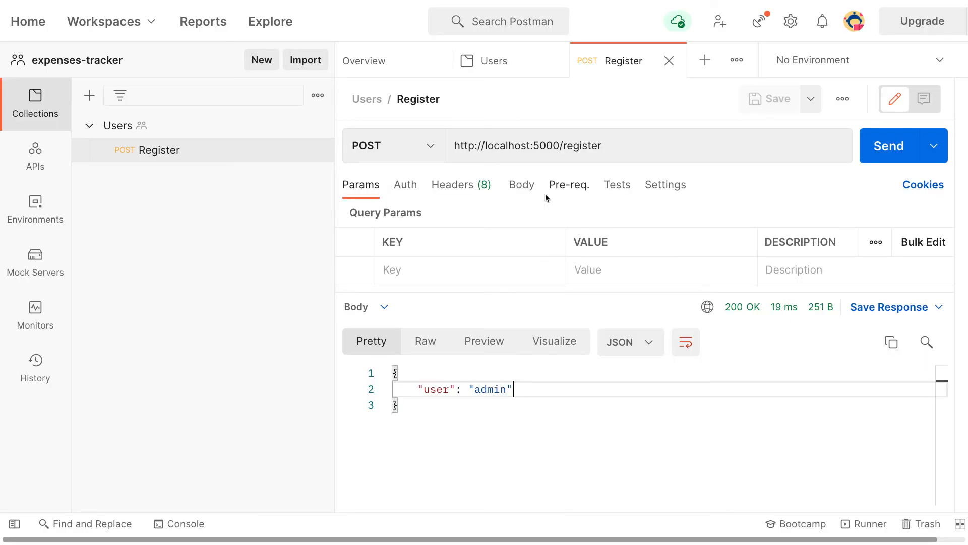
{"action": "mouse_move", "coordinate": [501, 193]}
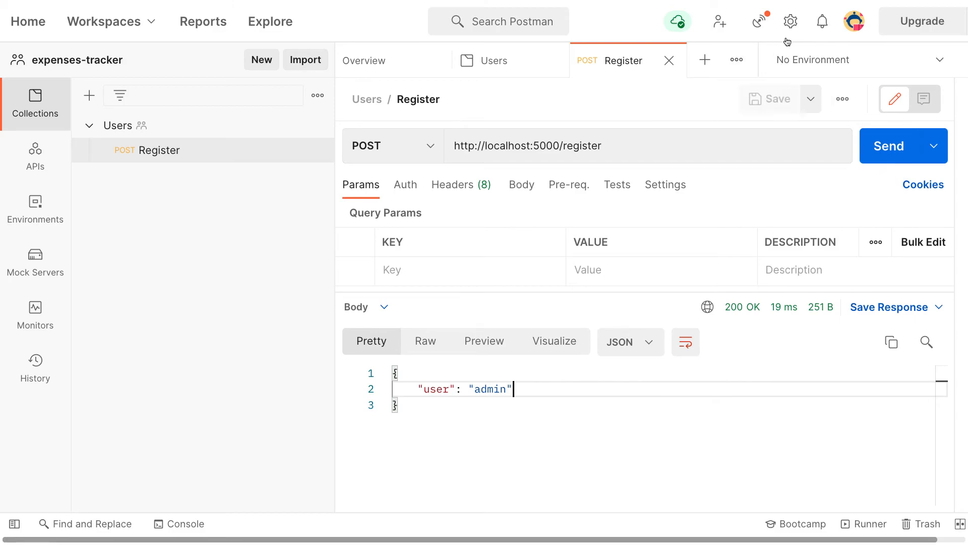
{"action": "left_click", "coordinate": [790, 21]}
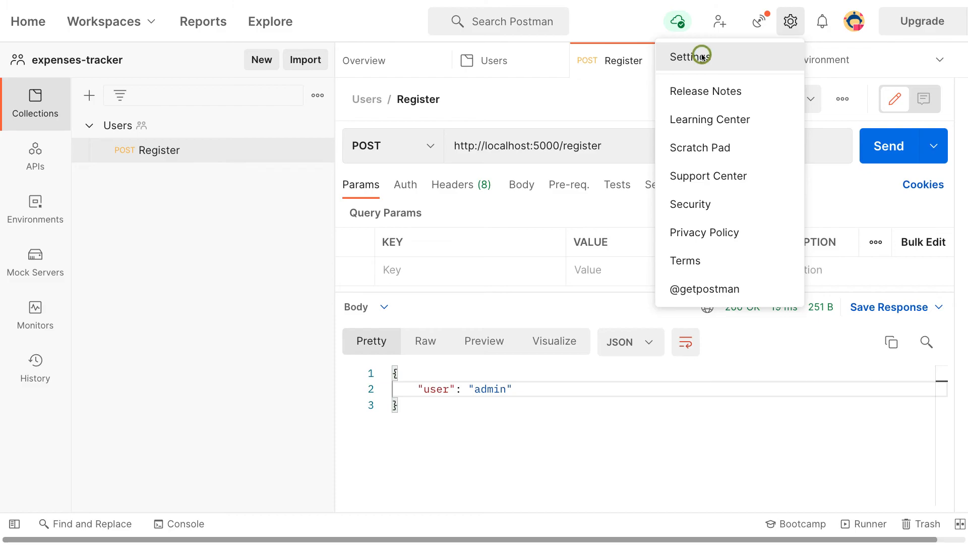
{"action": "left_click", "coordinate": [690, 57]}
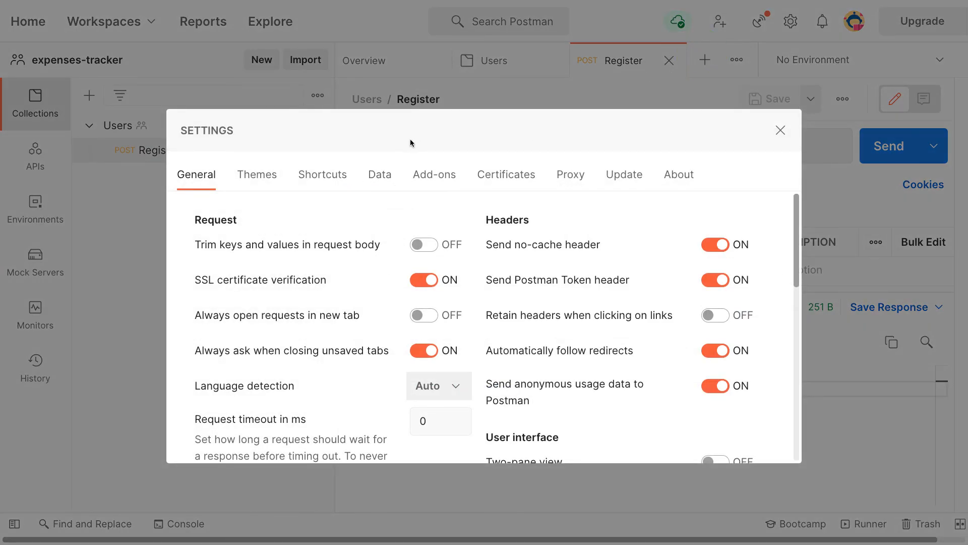
{"action": "mouse_move", "coordinate": [259, 179]}
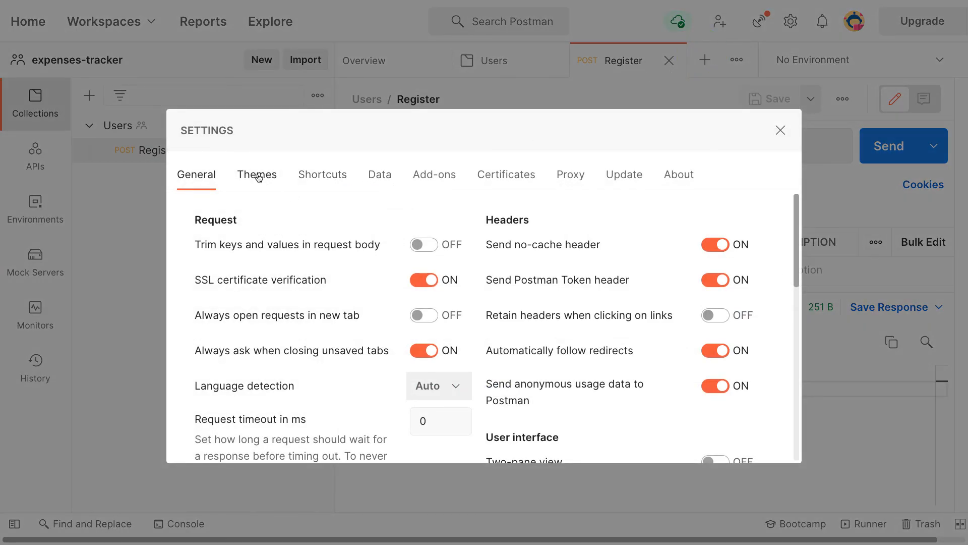
- Switch Postman to the dark theme under Themes and close Settings
{"action": "left_click", "coordinate": [257, 175]}
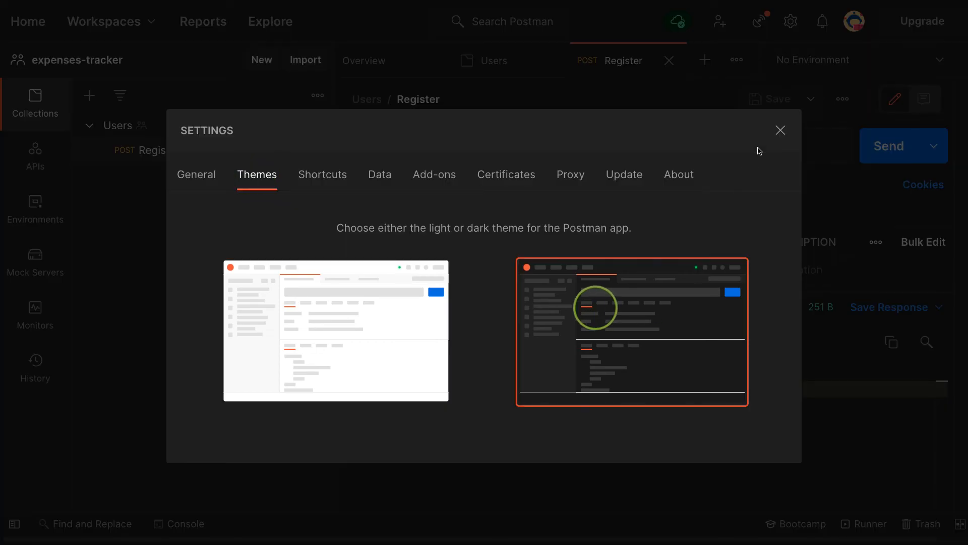
{"action": "left_click", "coordinate": [781, 130]}
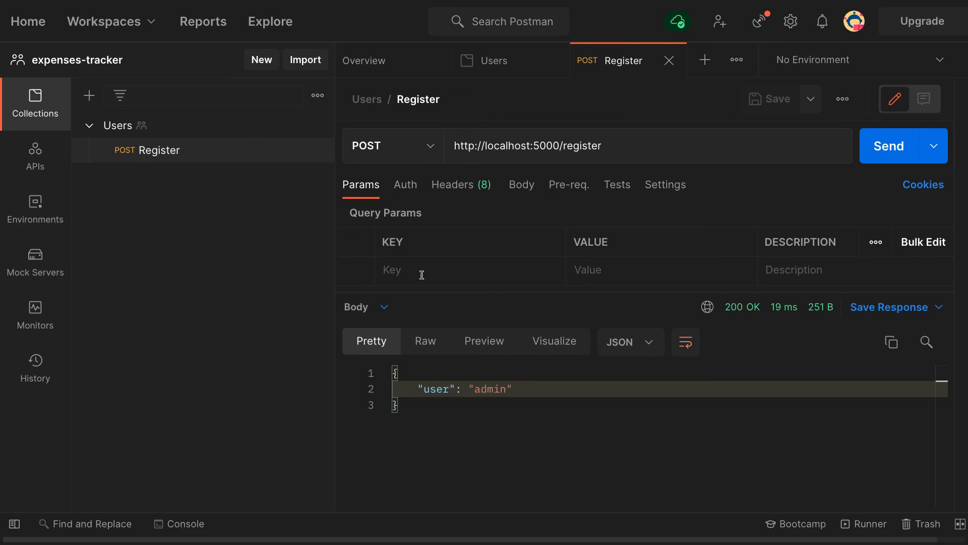
{"action": "left_click", "coordinate": [889, 145]}
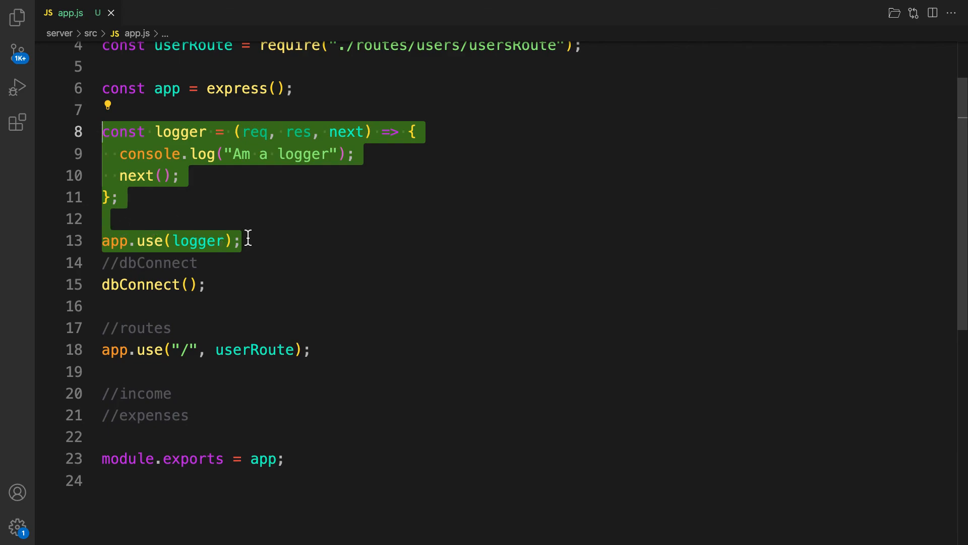
- Delete the selected logger function and app.use(logger) lines from app.js
{"action": "key", "text": "Delete"}
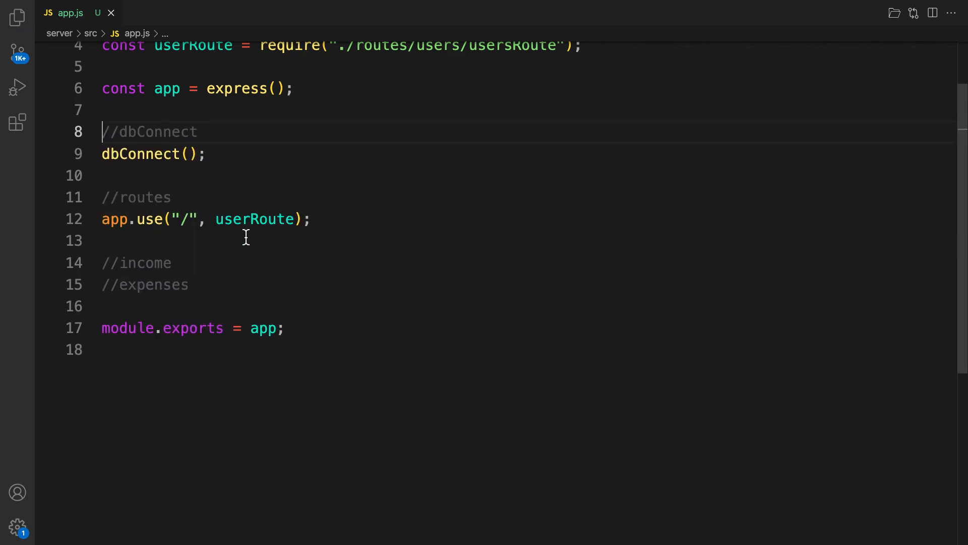